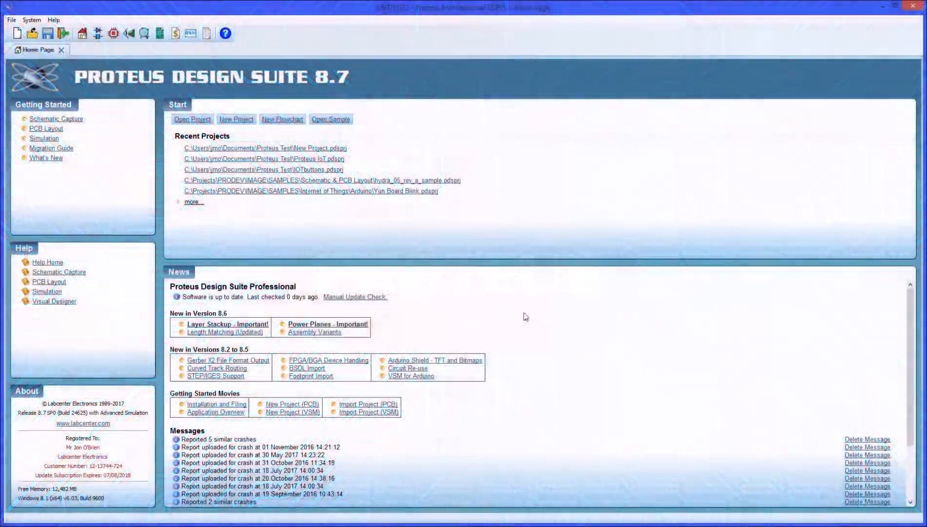
Step: Start a new project with the default name, no PCB layout, and Arduino Uno firmware with peripherals
{"action": "left_click", "coordinate": [236, 119]}
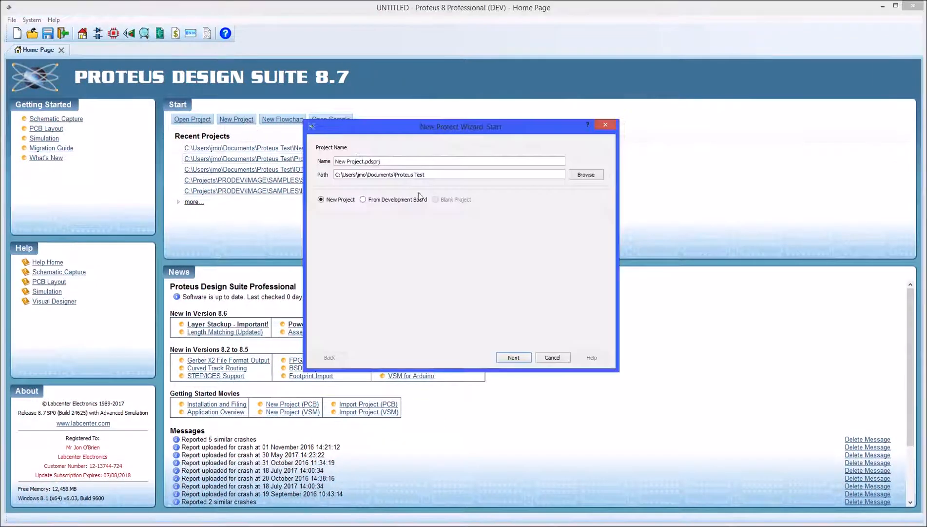
{"action": "left_click", "coordinate": [513, 357]}
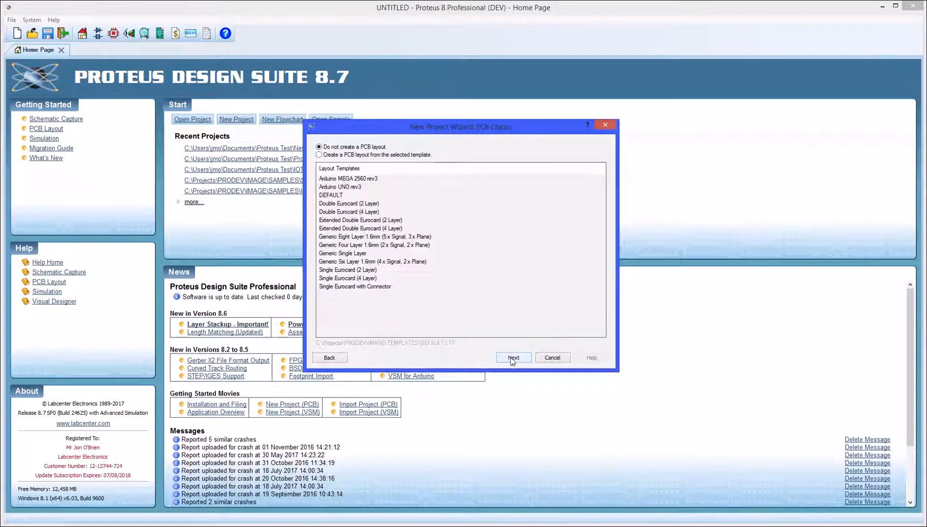
{"action": "left_click", "coordinate": [513, 357]}
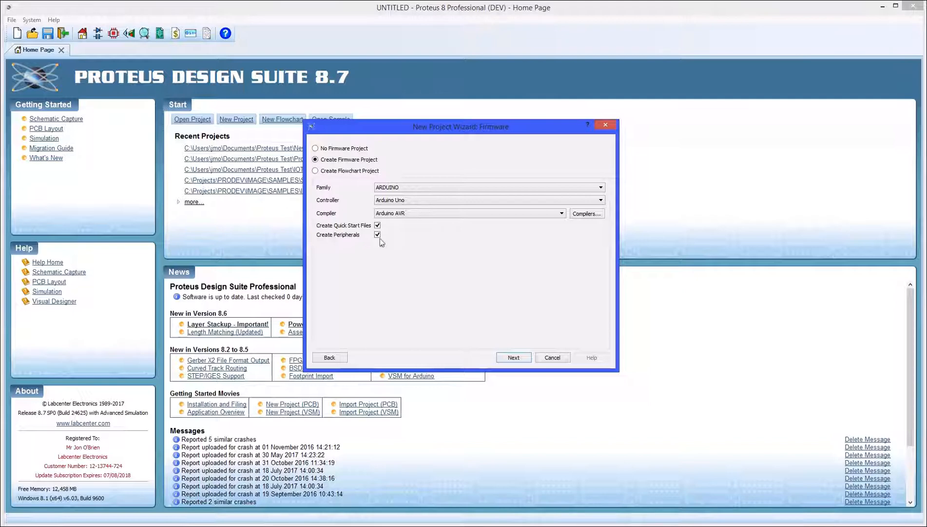
{"action": "left_click", "coordinate": [513, 357]}
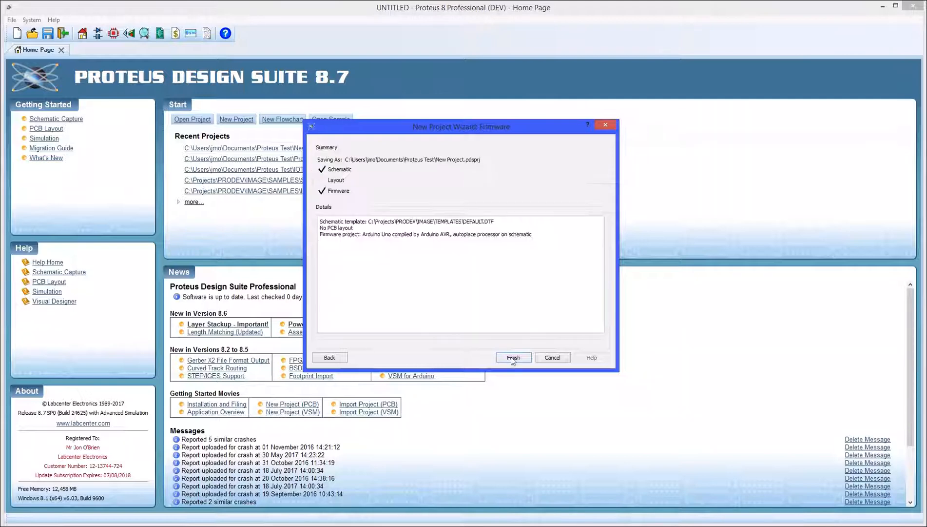
Step: Finish the wizard and add an Arduino LED (Green) breakout peripheral to the project
{"action": "left_click", "coordinate": [512, 357]}
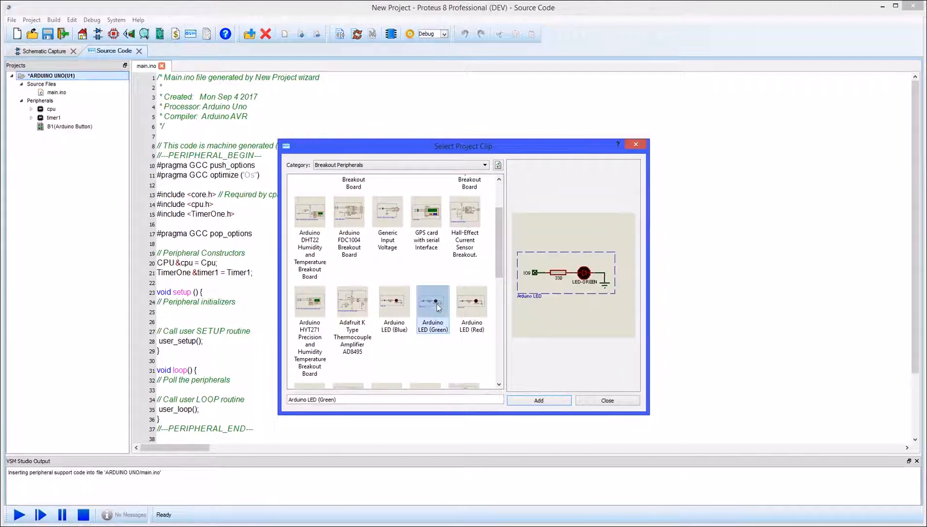
{"action": "left_click", "coordinate": [537, 400]}
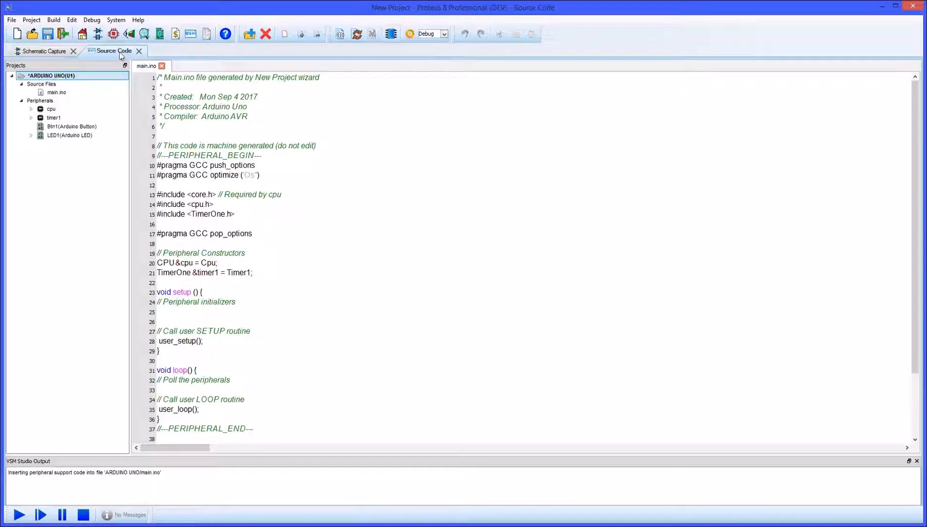
Step: Write a while (Btn1()) loop calling LED1.on() in user_loop and run the simulation
{"action": "scroll", "scroll_direction": "down", "scroll_amount": 3}
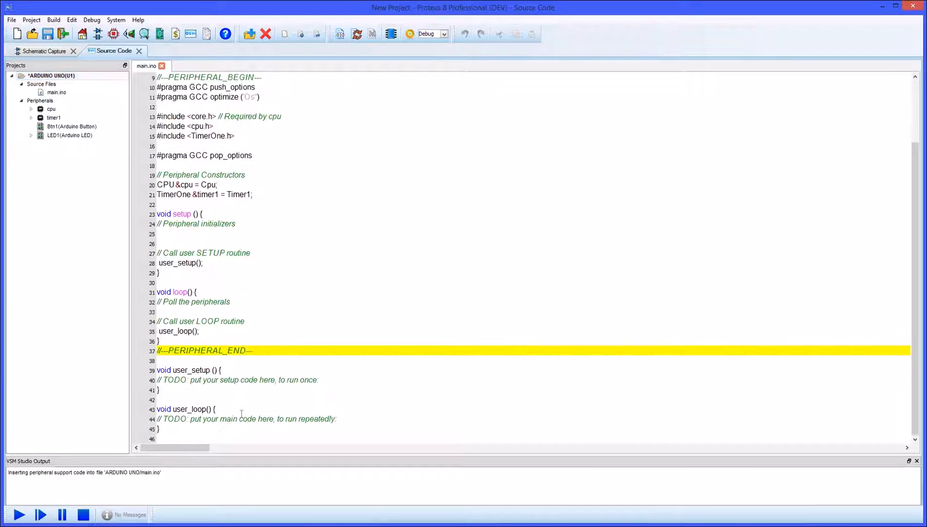
{"action": "type", "text": "while (Btn1()) {"}
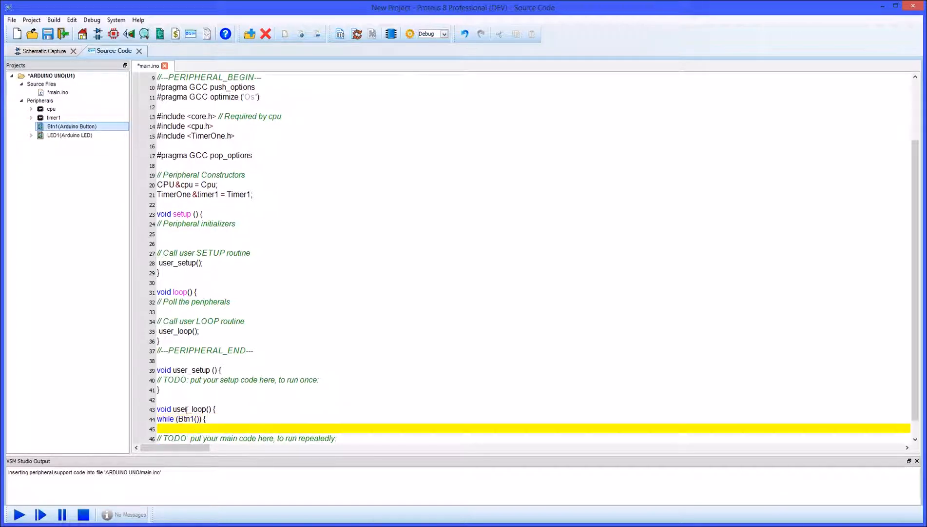
{"action": "left_click", "coordinate": [31, 134]}
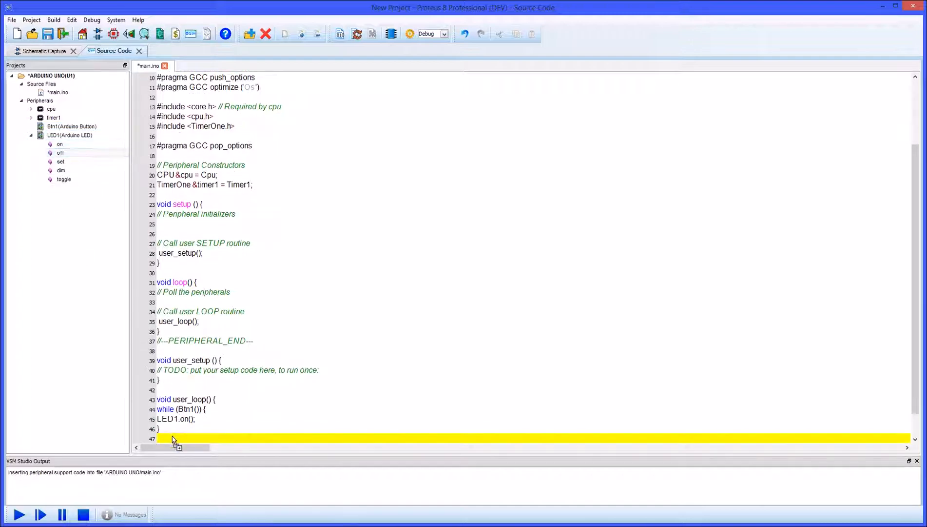
{"action": "left_click", "coordinate": [19, 514]}
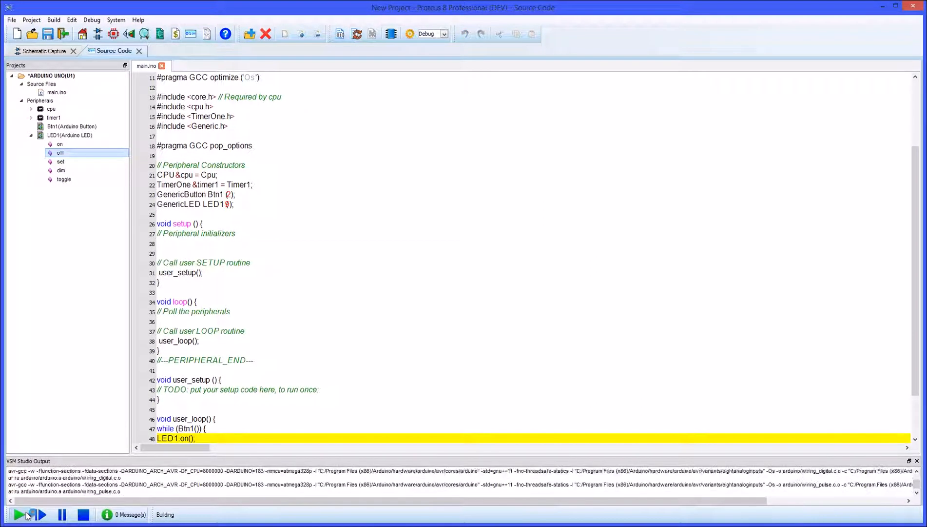
{"action": "left_click", "coordinate": [18, 514]}
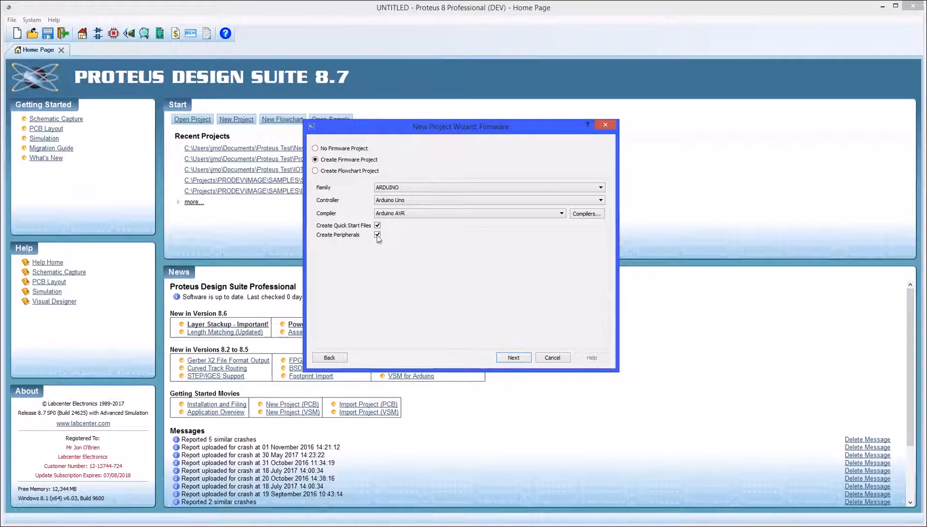
Step: Create a second Arduino Uno project through the wizard and go to its schematic
{"action": "left_click", "coordinate": [513, 357]}
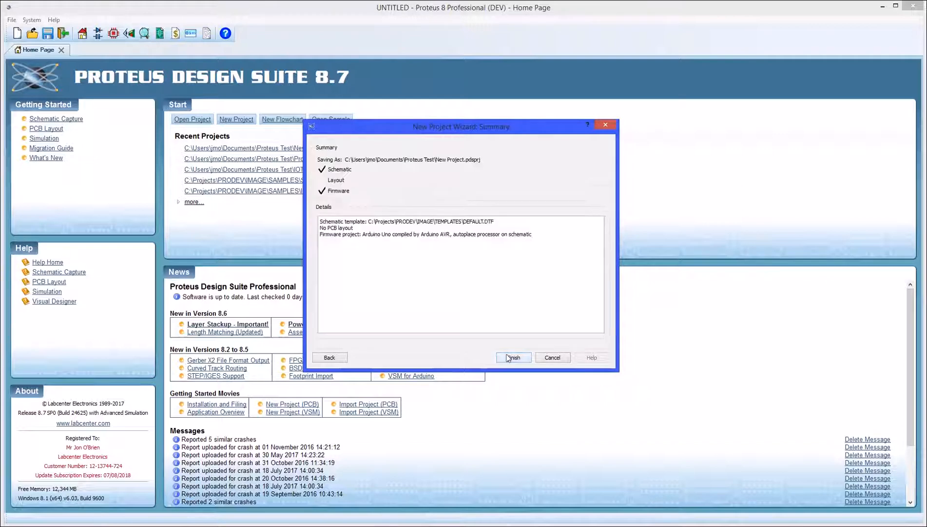
{"action": "left_click", "coordinate": [512, 357]}
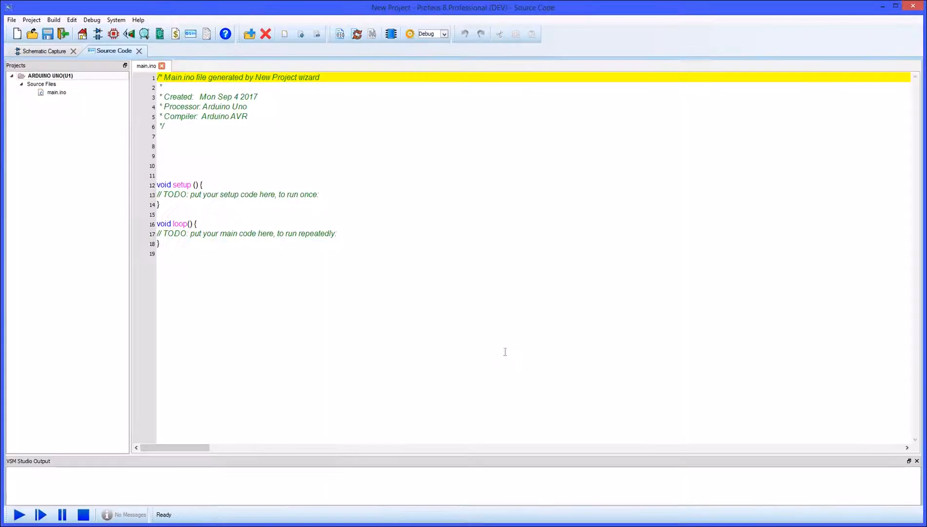
{"action": "left_click", "coordinate": [44, 51]}
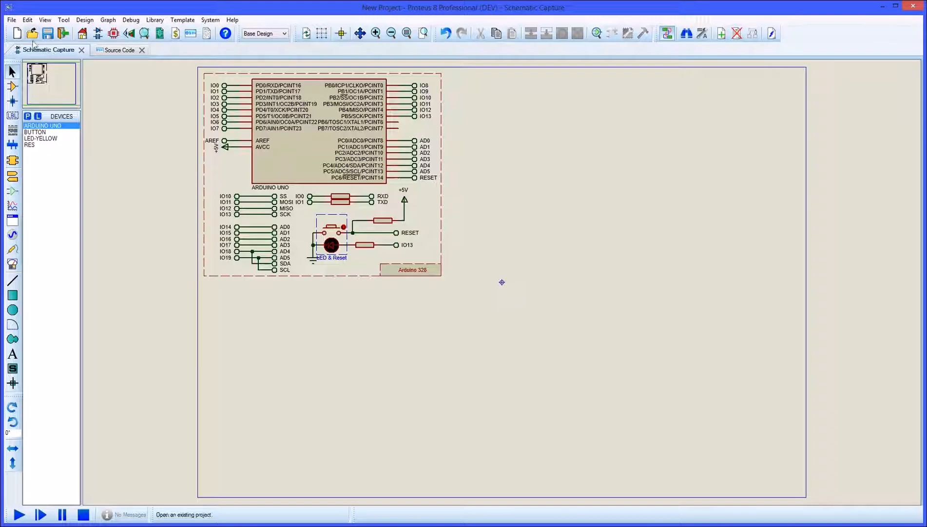
Step: Import a .pdsclip from the Arduino folder via File > Import Project Clip onto the sheet
{"action": "left_click", "coordinate": [11, 19]}
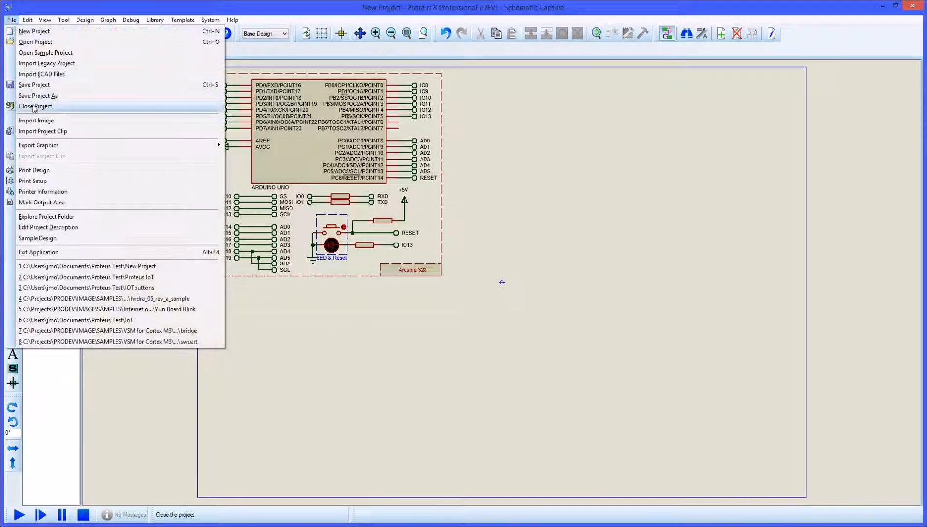
{"action": "left_click", "coordinate": [42, 131]}
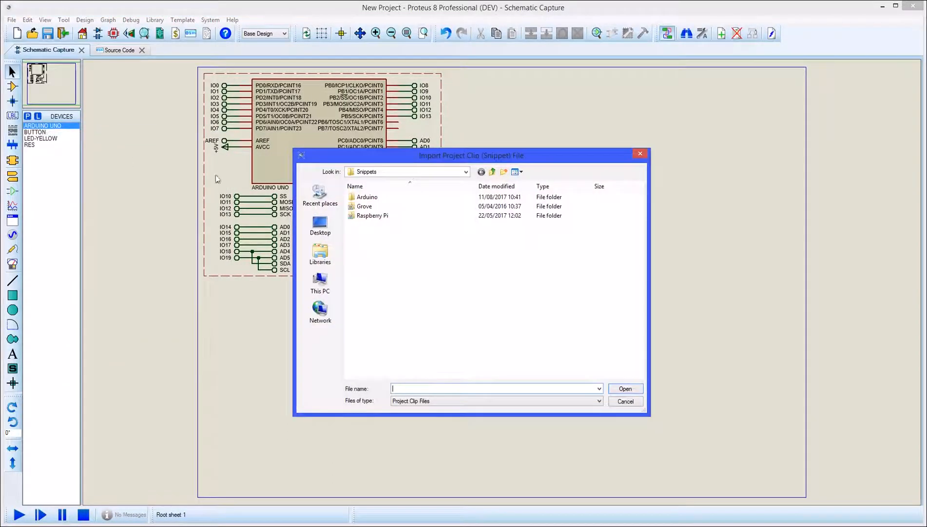
{"action": "double_click", "coordinate": [368, 196]}
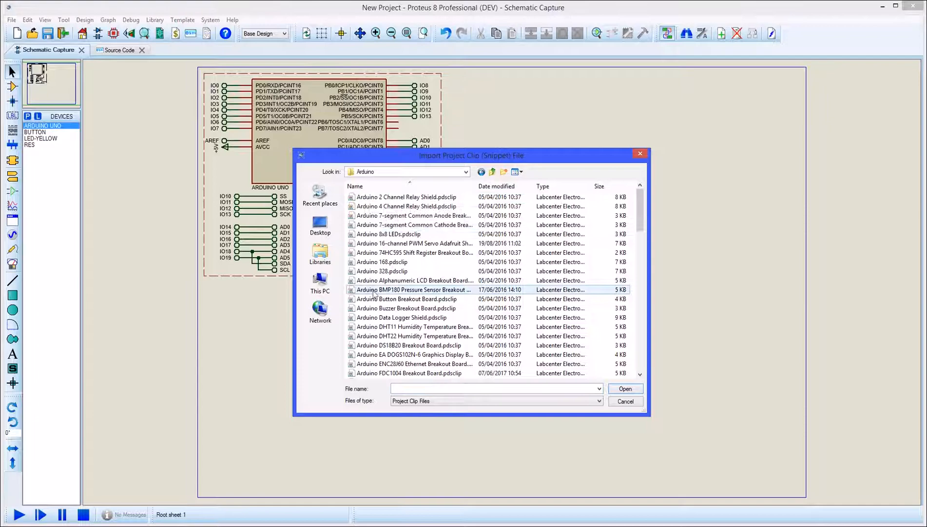
{"action": "left_click", "coordinate": [624, 388]}
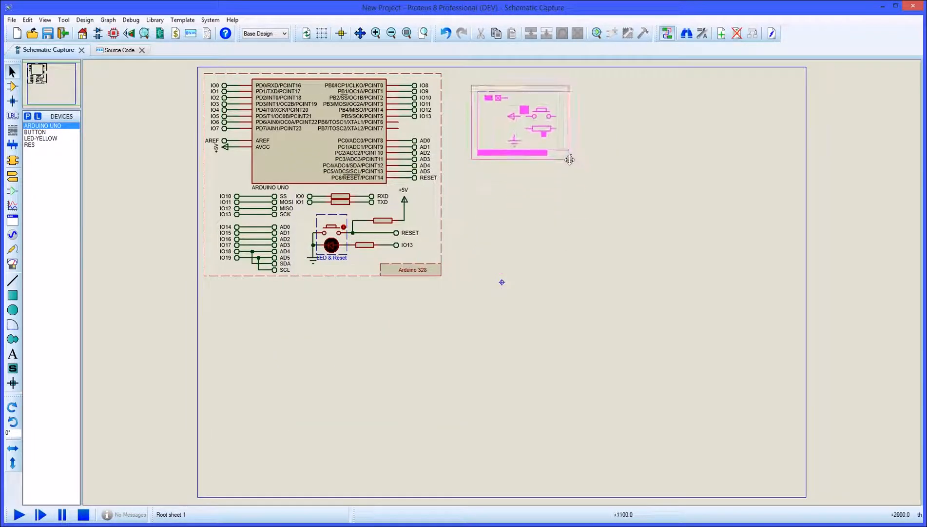